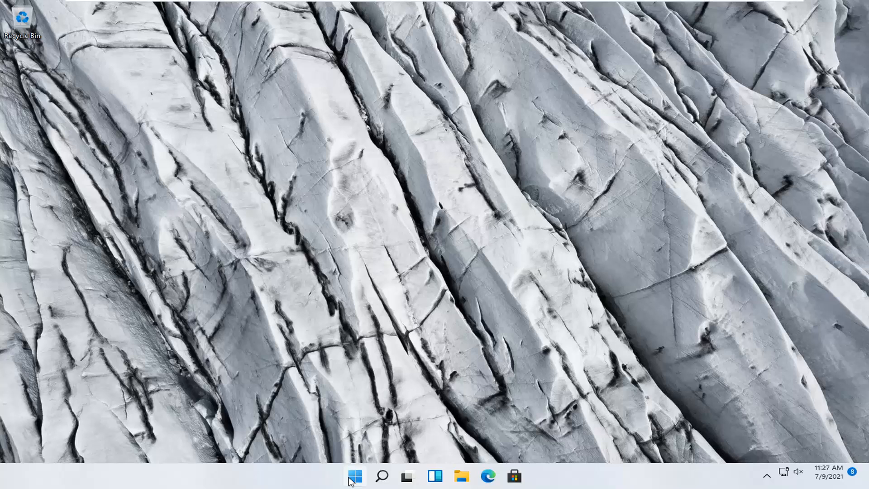
Bring up the Start button's quick-link menu of system tools
{"action": "right_click", "coordinate": [355, 476]}
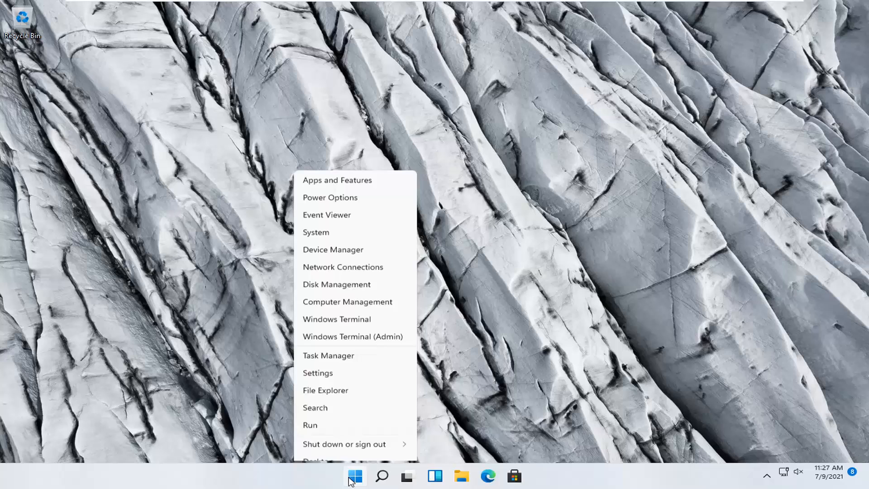
{"action": "mouse_move", "coordinate": [334, 369]}
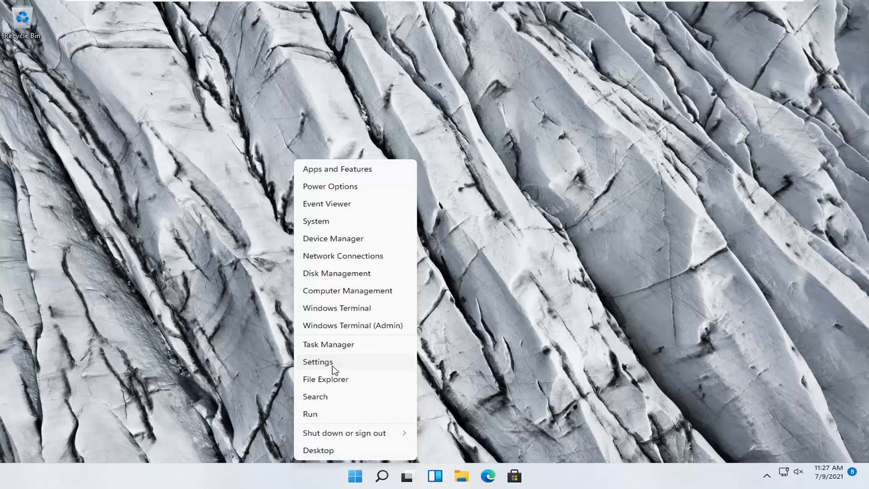
Go from Settings' System page down to its Troubleshoot page
{"action": "left_click", "coordinate": [318, 362]}
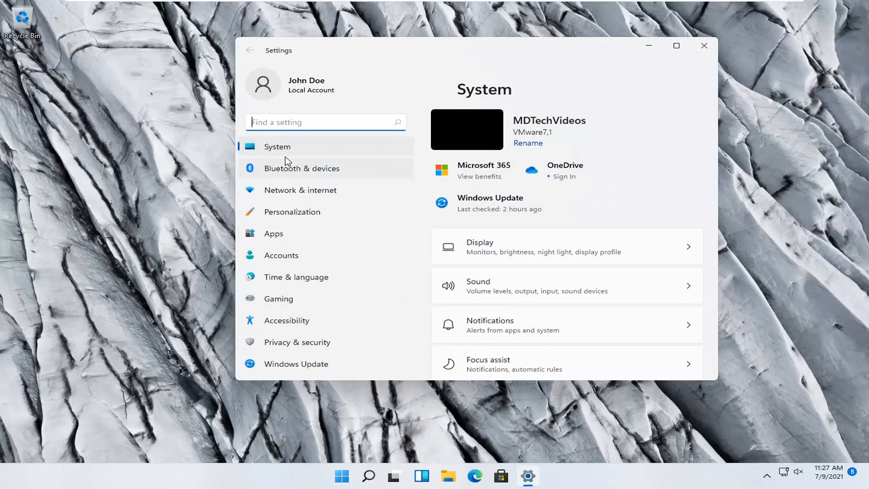
{"action": "mouse_move", "coordinate": [673, 193]}
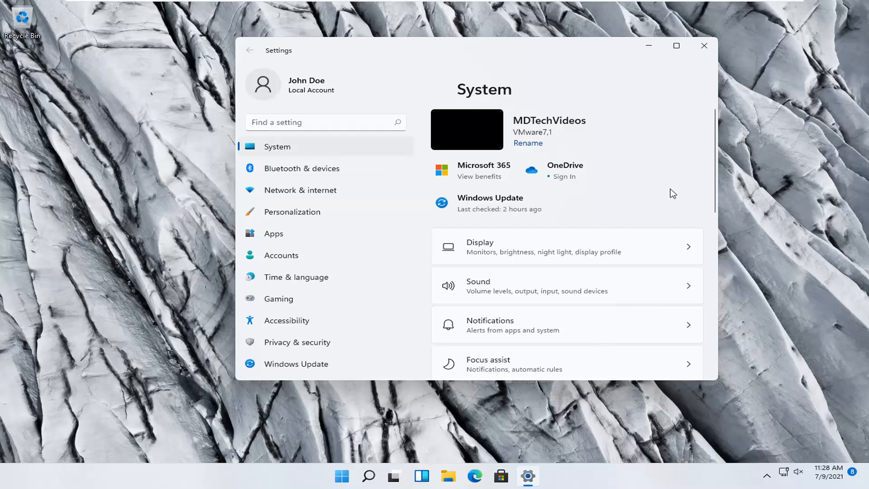
{"action": "scroll", "scroll_direction": "down", "scroll_amount": 3}
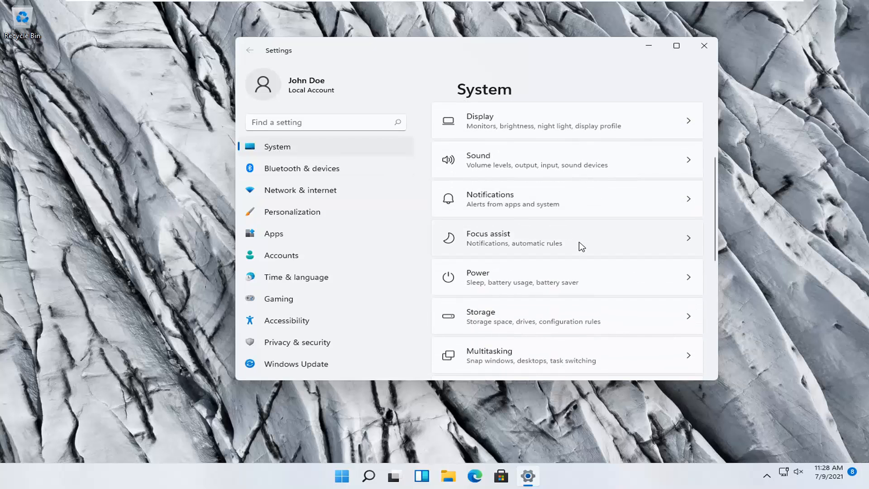
{"action": "scroll", "scroll_direction": "down", "scroll_amount": 3}
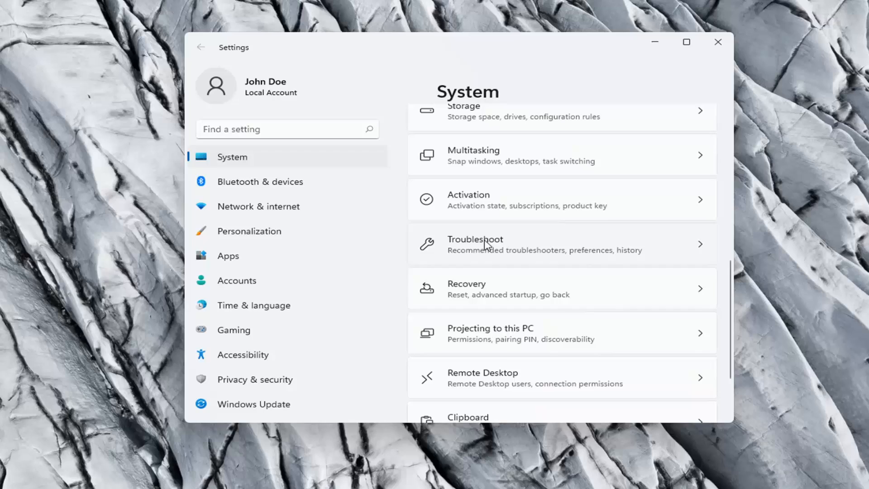
{"action": "left_click", "coordinate": [474, 244]}
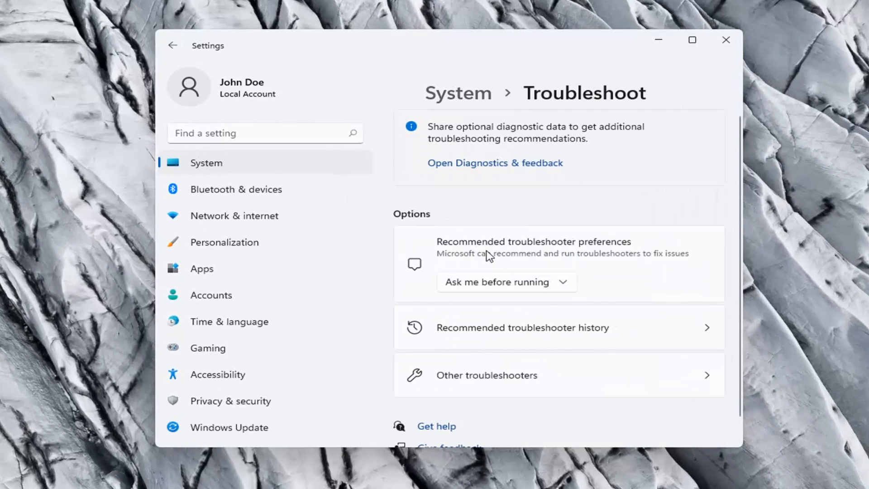
{"action": "scroll", "scroll_direction": "down", "scroll_amount": 3}
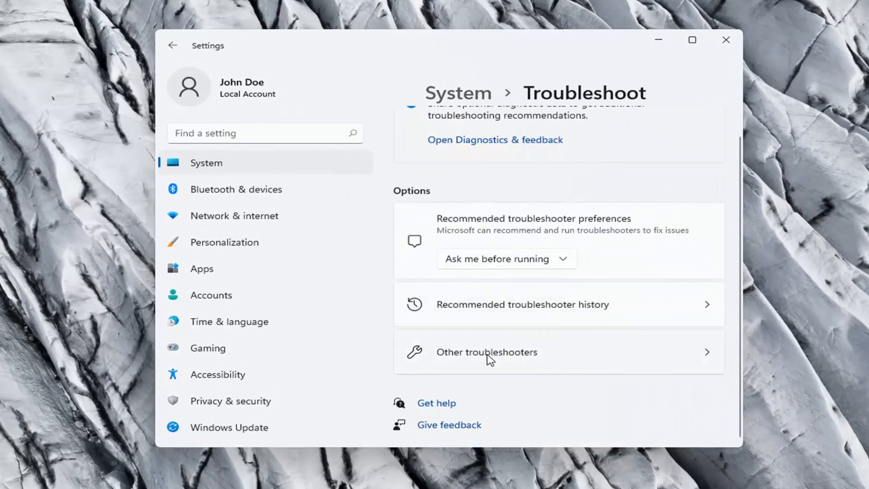
Show the Other troubleshooters list scrolled to the Network Adapter entry
{"action": "left_click", "coordinate": [487, 352]}
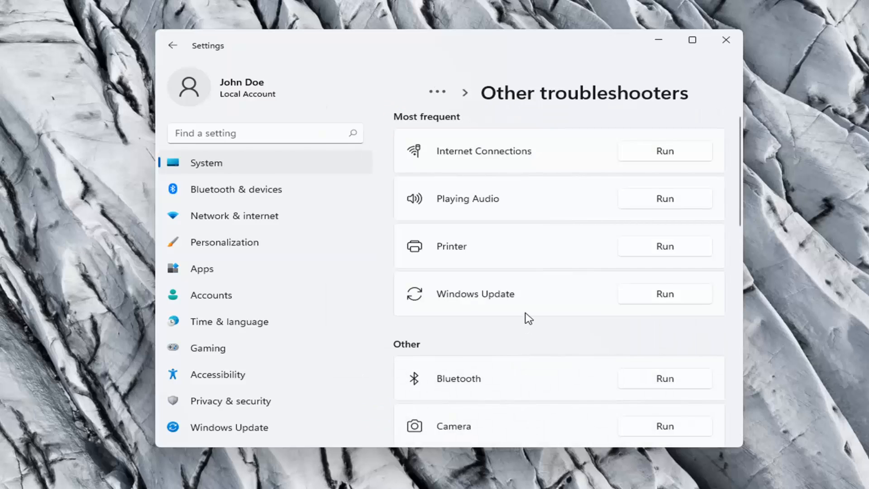
{"action": "mouse_move", "coordinate": [470, 345]}
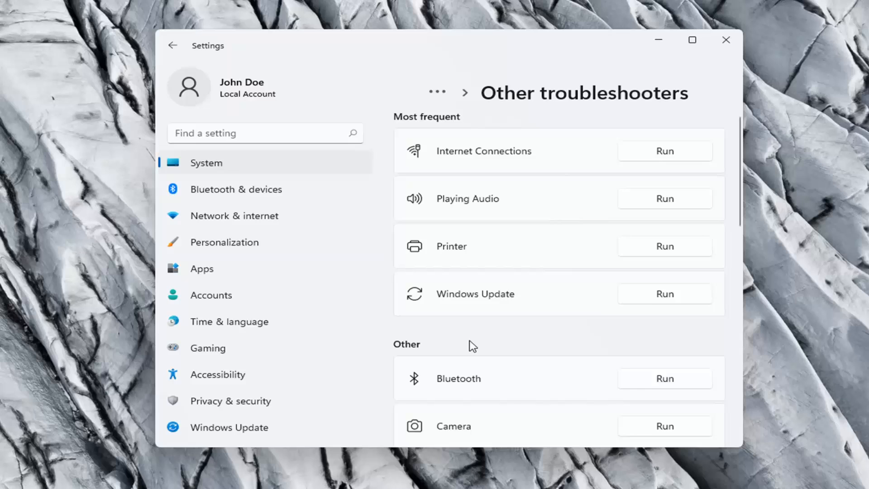
{"action": "scroll", "scroll_direction": "down", "scroll_amount": 3}
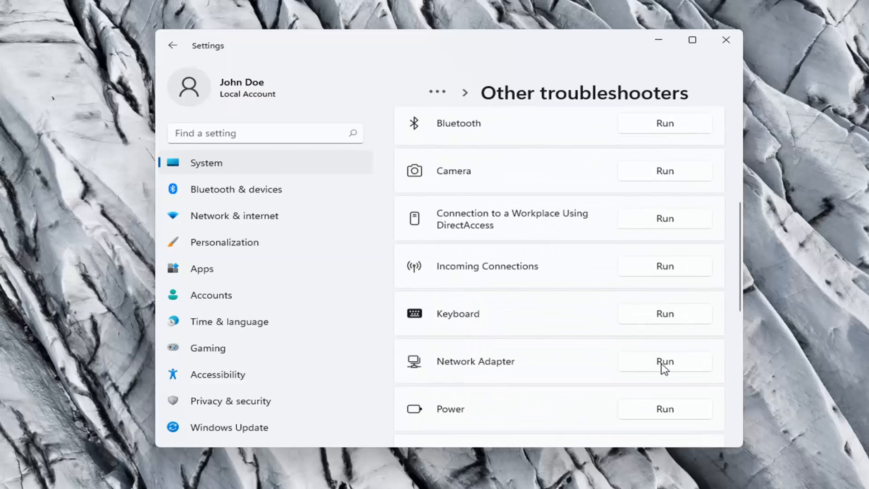
Run the Network Adapter troubleshooter, which finds no problem, and close its report
{"action": "left_click", "coordinate": [664, 362]}
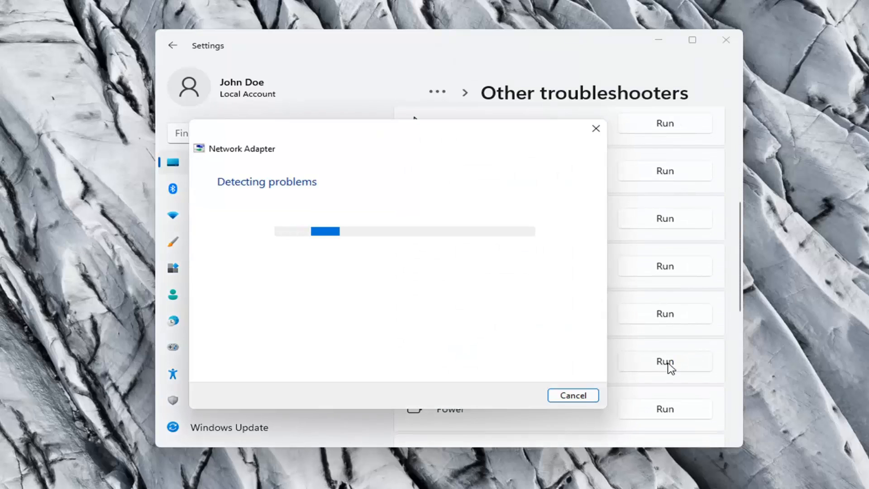
{"action": "mouse_move", "coordinate": [376, 303]}
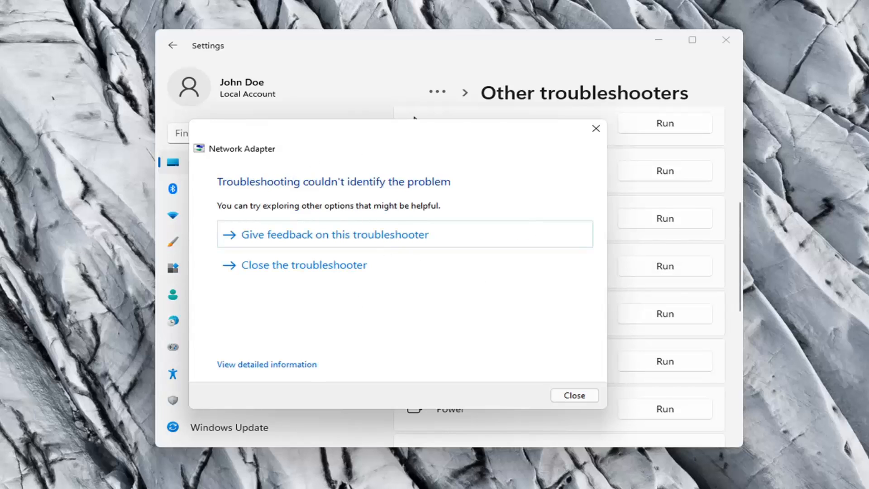
{"action": "mouse_move", "coordinate": [471, 270]}
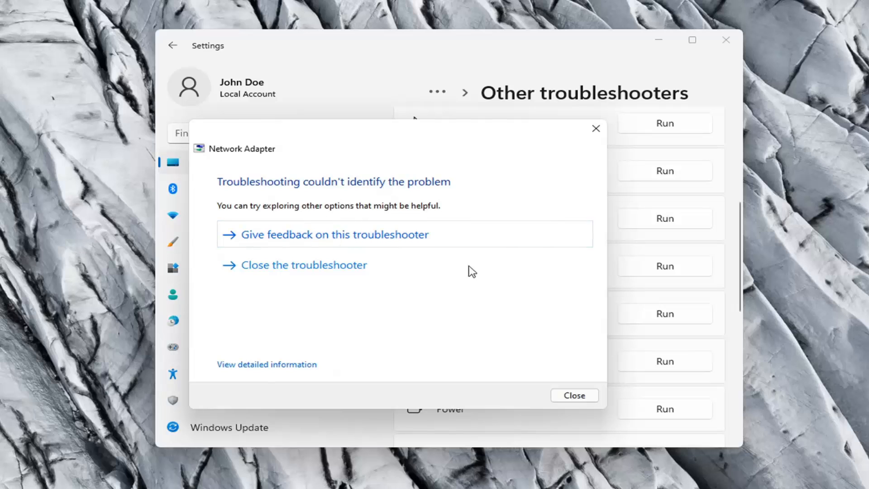
{"action": "left_click", "coordinate": [575, 395]}
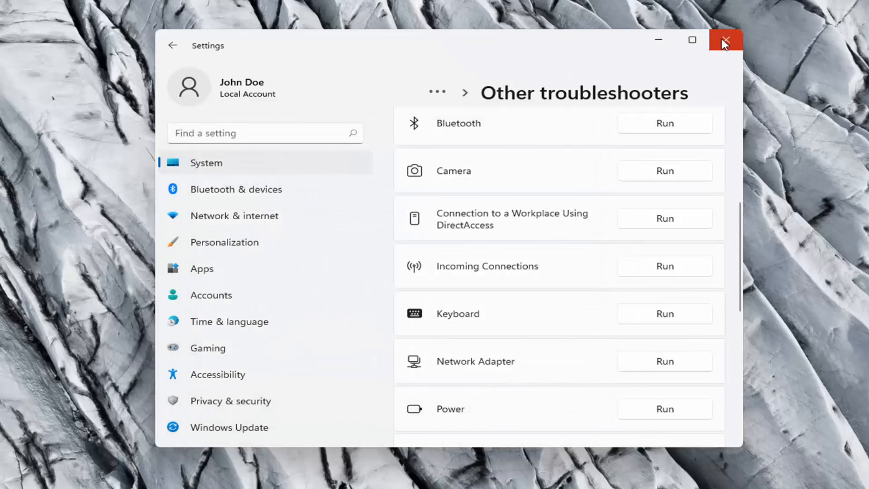
Close Settings, search 'cmd' and launch Command Prompt as administrator
{"action": "left_click", "coordinate": [726, 40]}
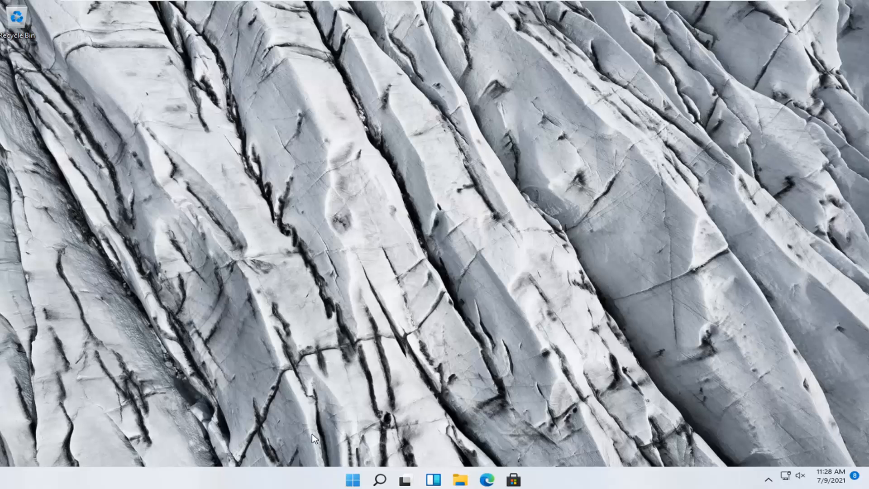
{"action": "left_click", "coordinate": [381, 480]}
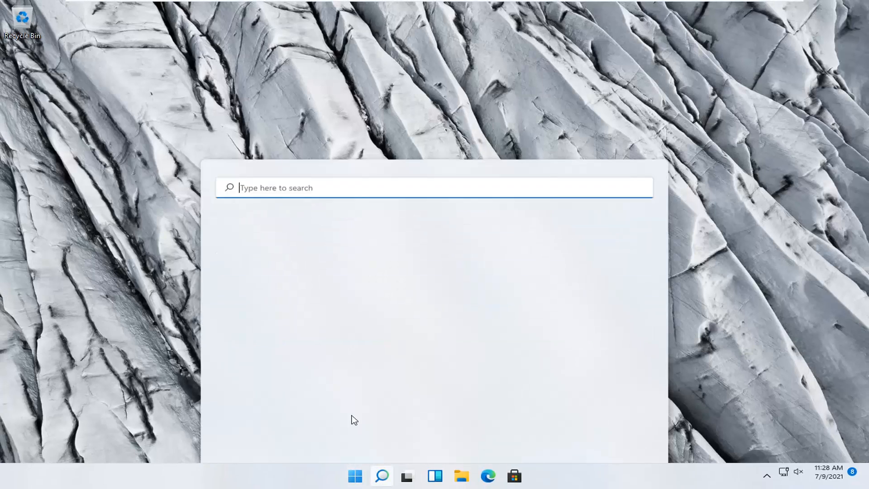
{"action": "type", "text": "cmd"}
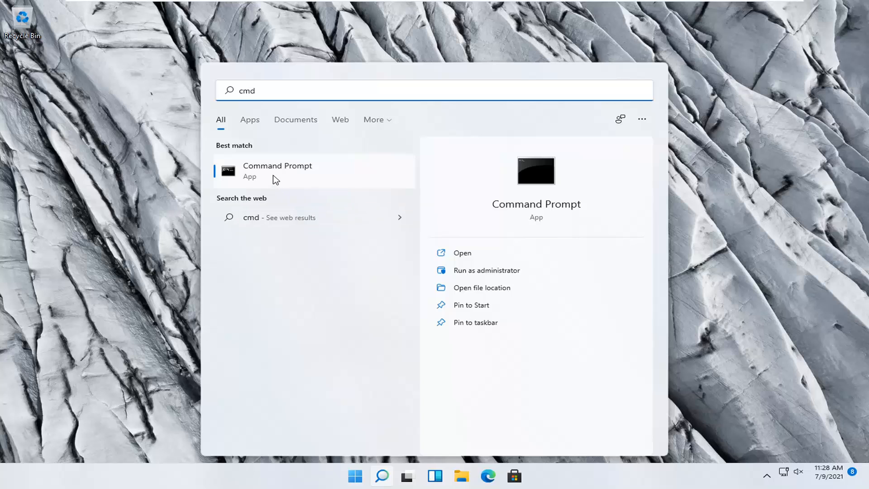
{"action": "right_click", "coordinate": [277, 171]}
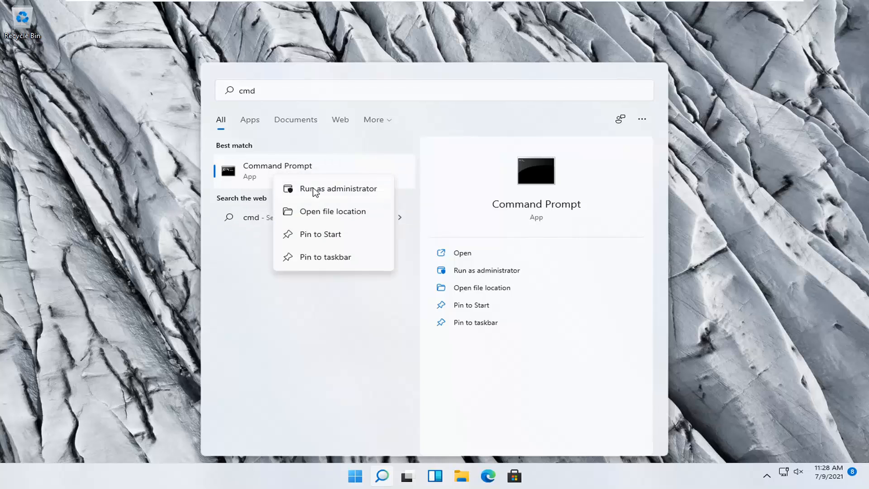
{"action": "left_click", "coordinate": [338, 188]}
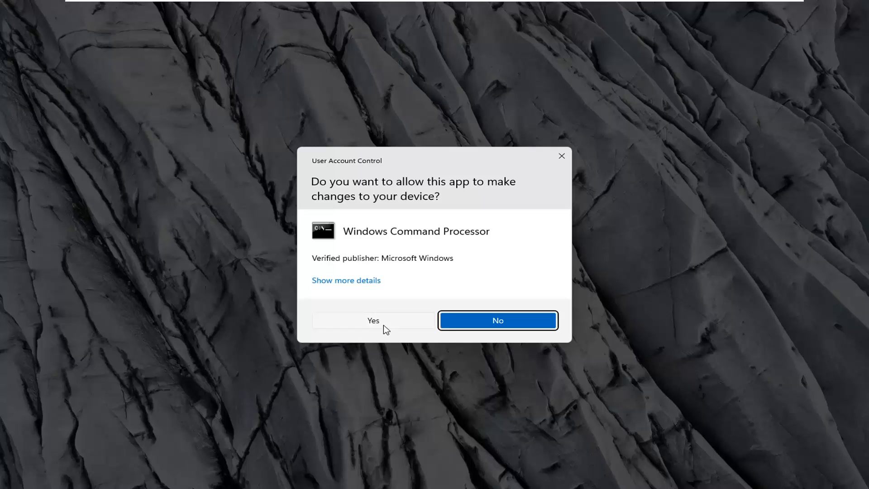
Approve the UAC prompt and have 'ipconfig /flushdns' ready at the admin prompt
{"action": "left_click", "coordinate": [373, 321]}
{"action": "type", "text": "i"}
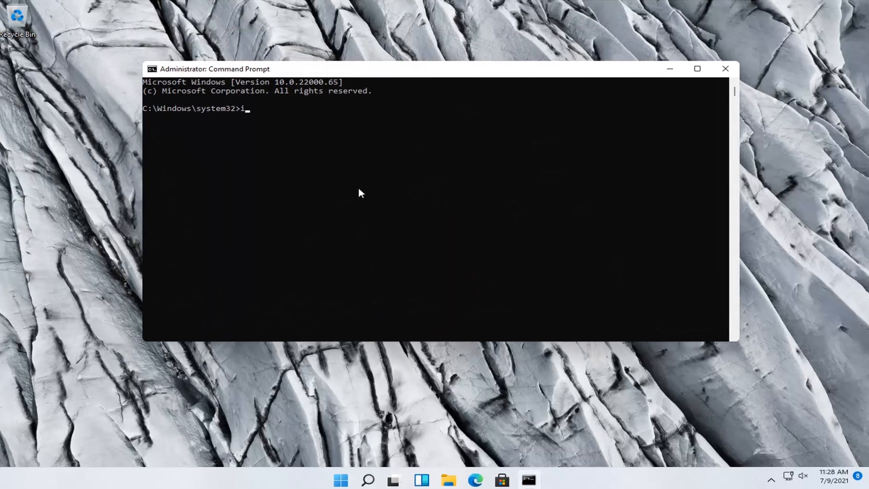
{"action": "type", "text": "pconfig /"}
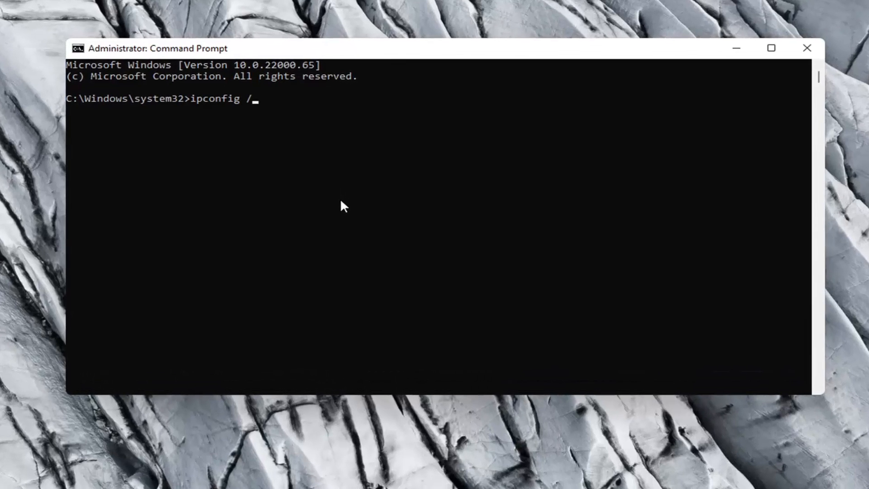
{"action": "type", "text": "fl"}
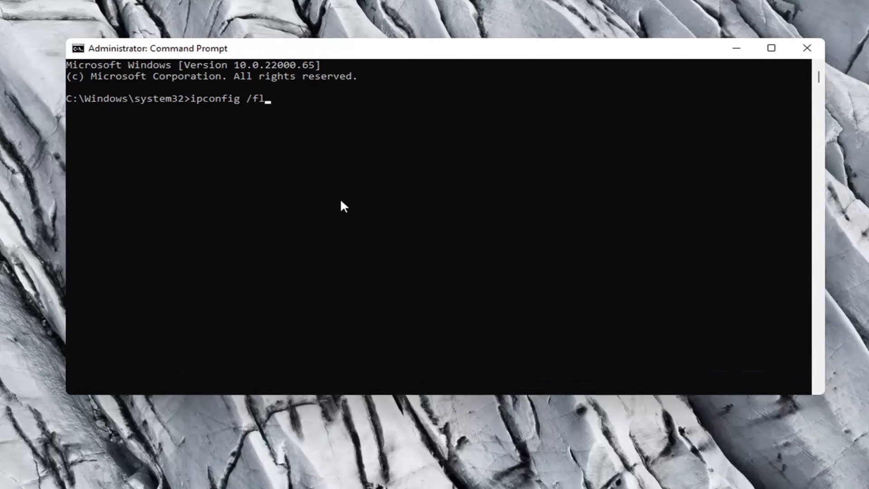
{"action": "type", "text": "ush"}
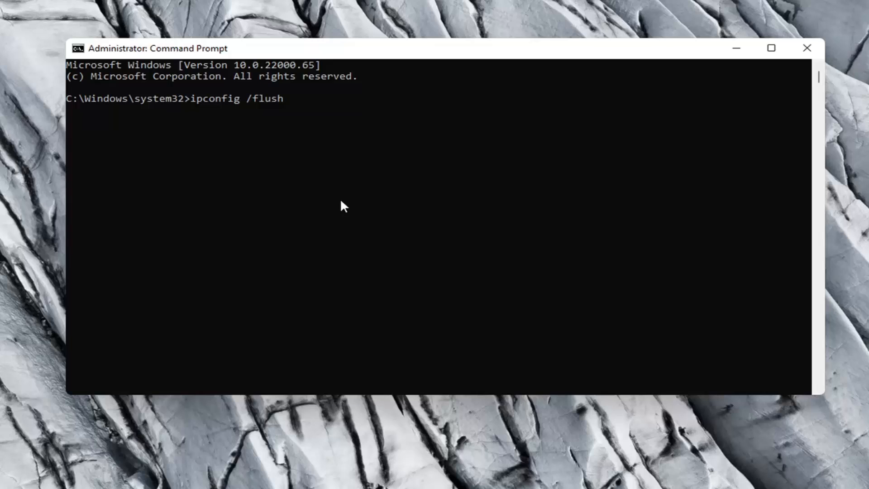
{"action": "type", "text": "dns"}
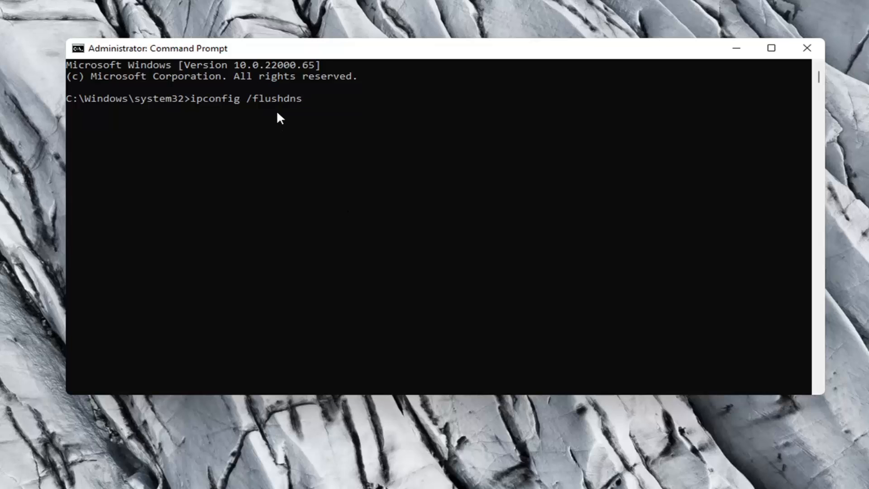
{"action": "mouse_move", "coordinate": [223, 99]}
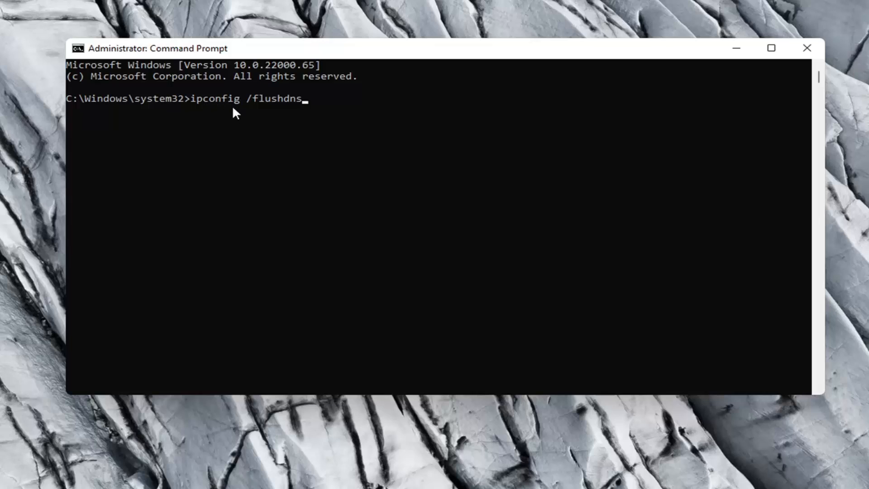
{"action": "mouse_move", "coordinate": [250, 112]}
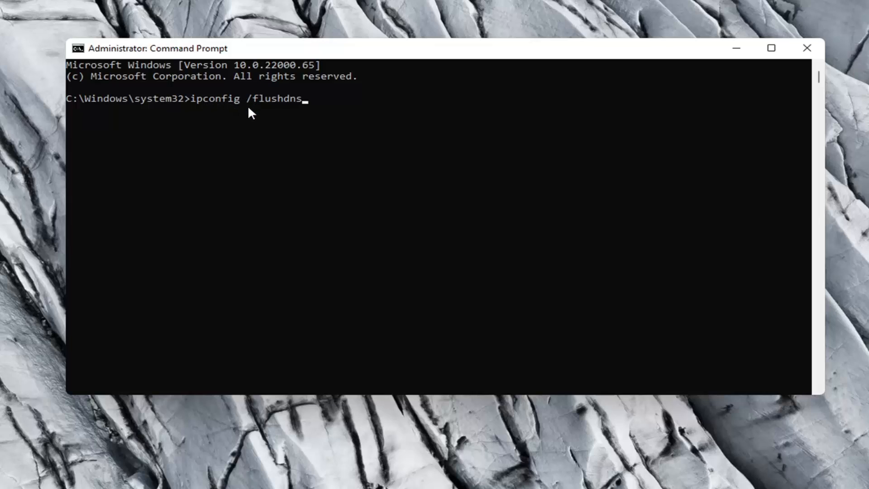
{"action": "mouse_move", "coordinate": [161, 228]}
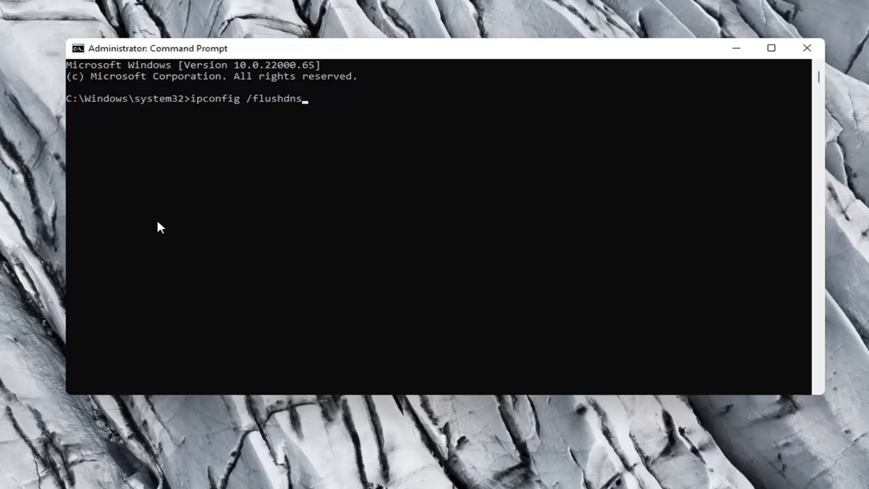
Run ipconfig /flushdns and netsh winsock reset successfully, then close the console
{"action": "key", "text": "Return"}
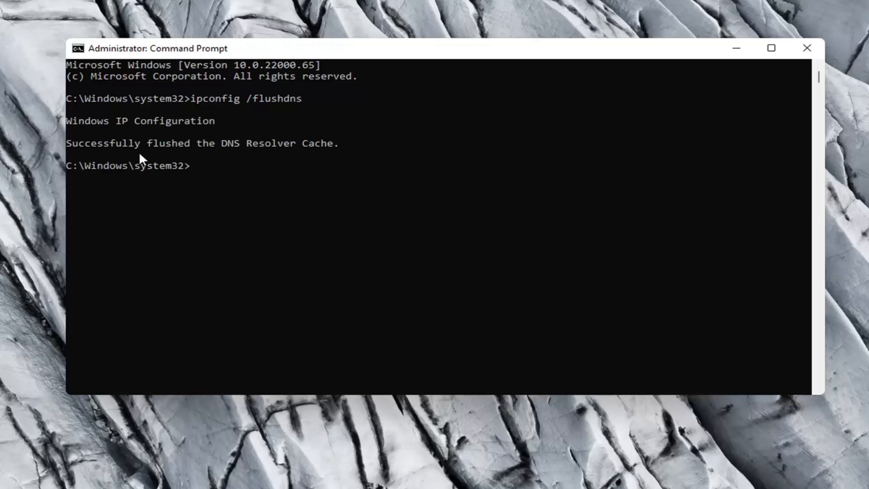
{"action": "mouse_move", "coordinate": [367, 246]}
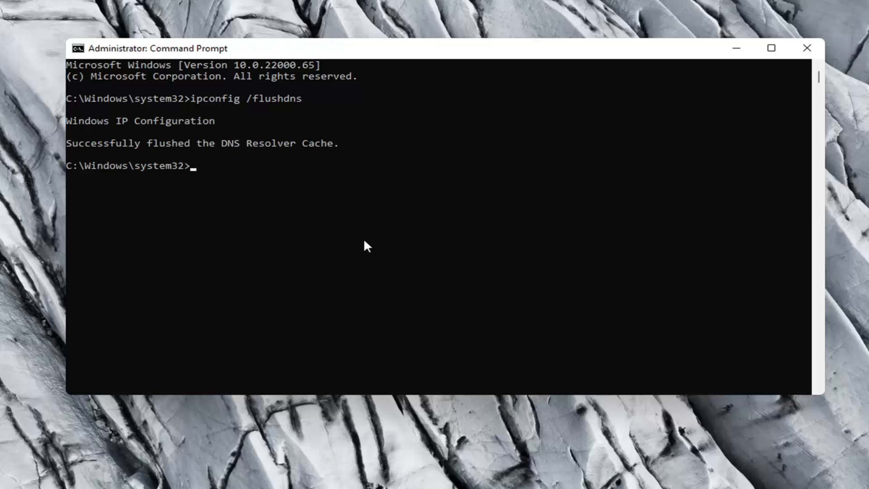
{"action": "type", "text": "ne"}
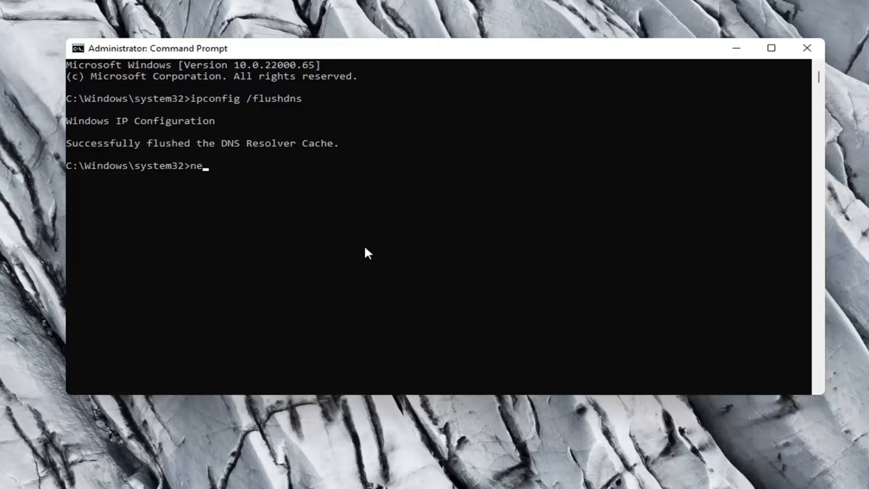
{"action": "type", "text": "tsh w"}
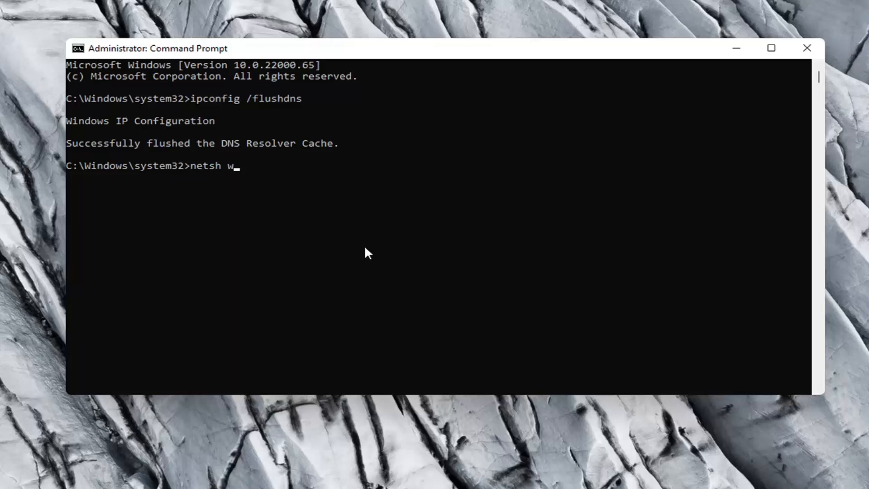
{"action": "type", "text": "ins"}
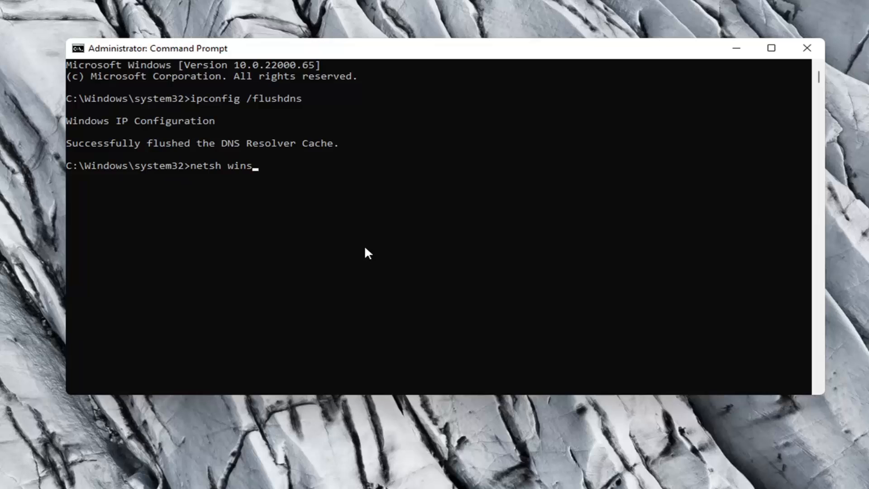
{"action": "type", "text": "ock rese"}
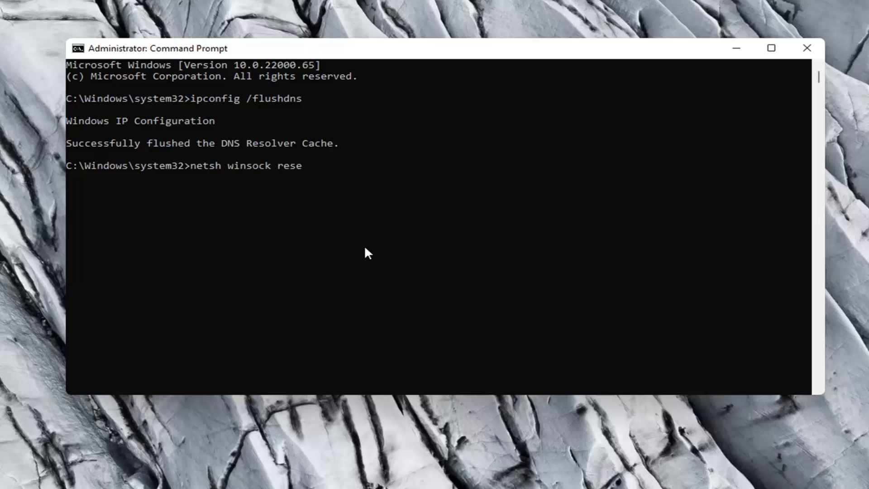
{"action": "type", "text": "t"}
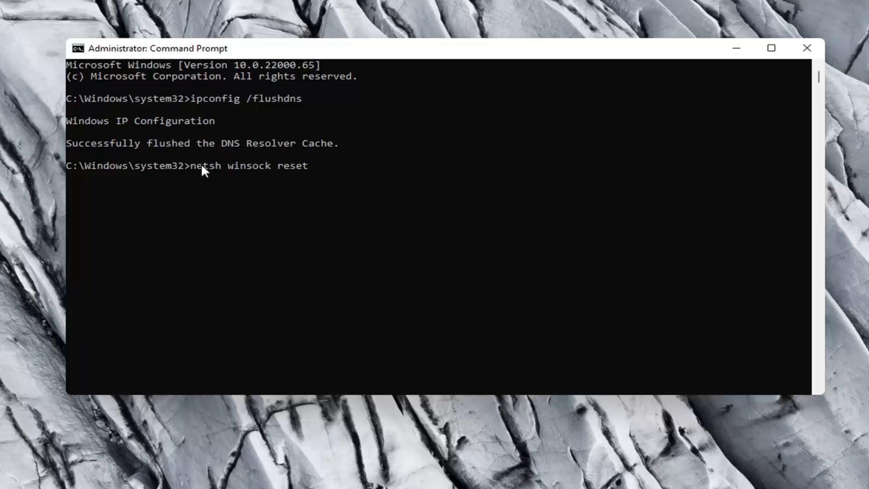
{"action": "key", "text": "Return"}
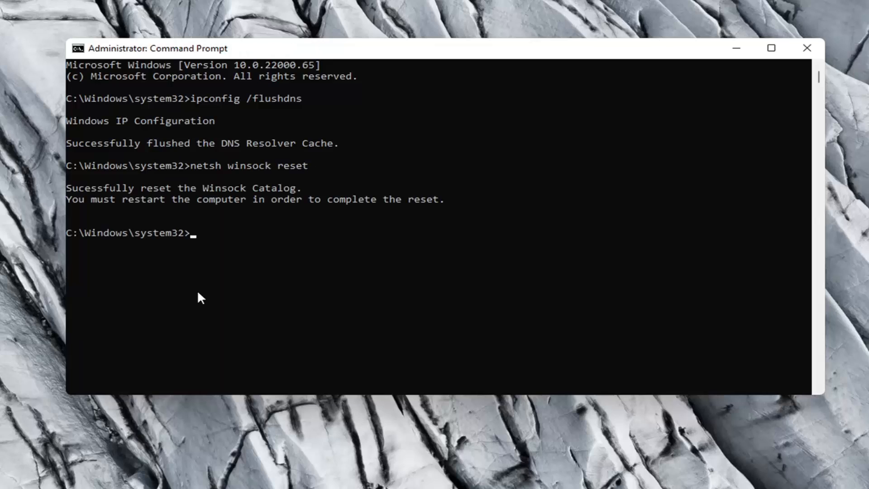
{"action": "mouse_move", "coordinate": [125, 200]}
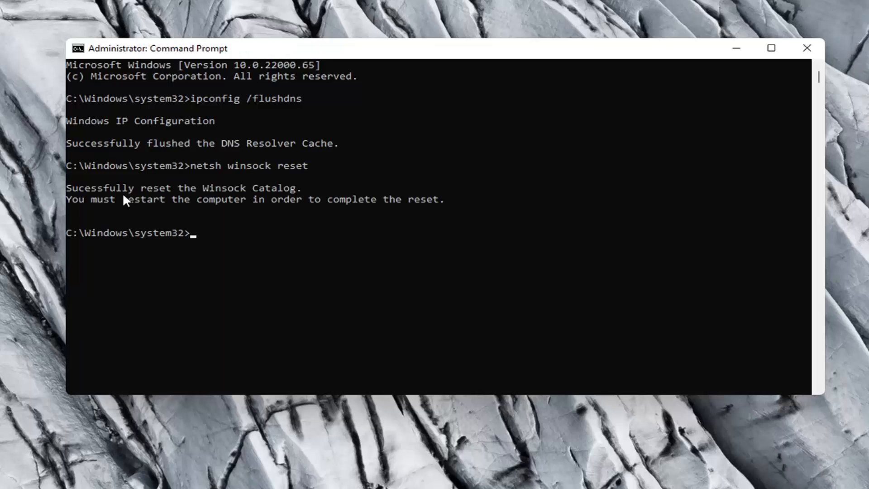
{"action": "mouse_move", "coordinate": [173, 215]}
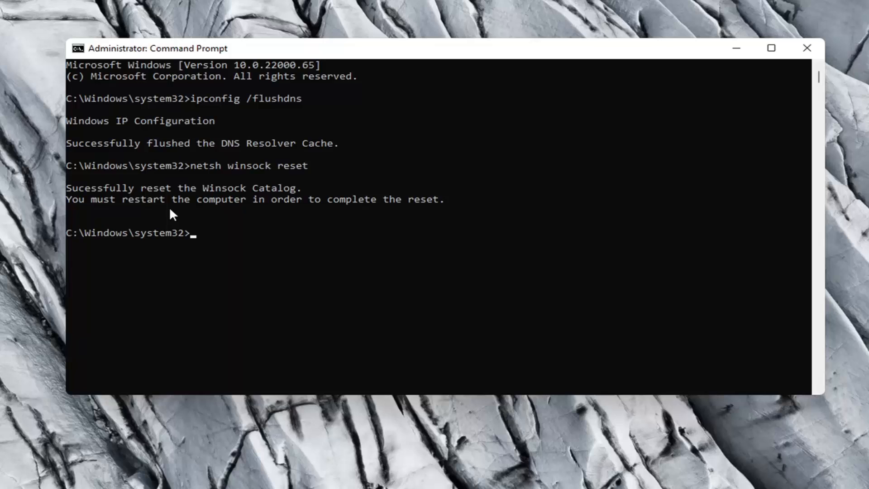
{"action": "mouse_move", "coordinate": [708, 73]}
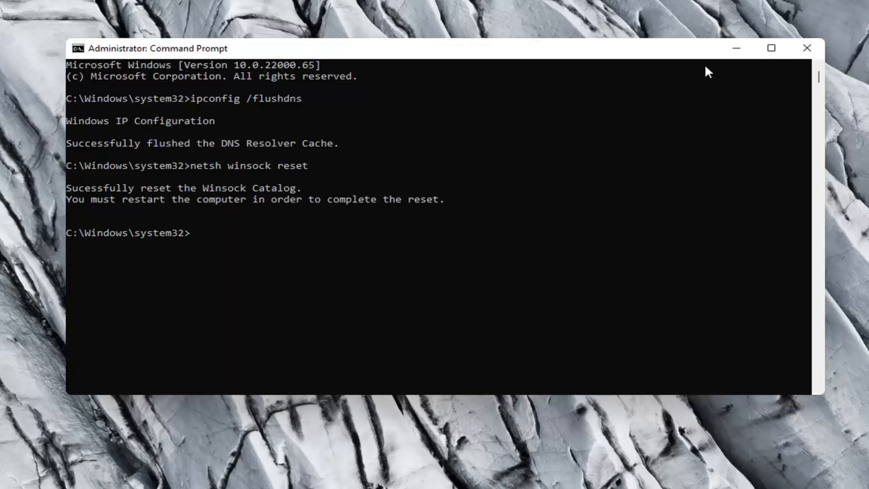
{"action": "left_click", "coordinate": [807, 48]}
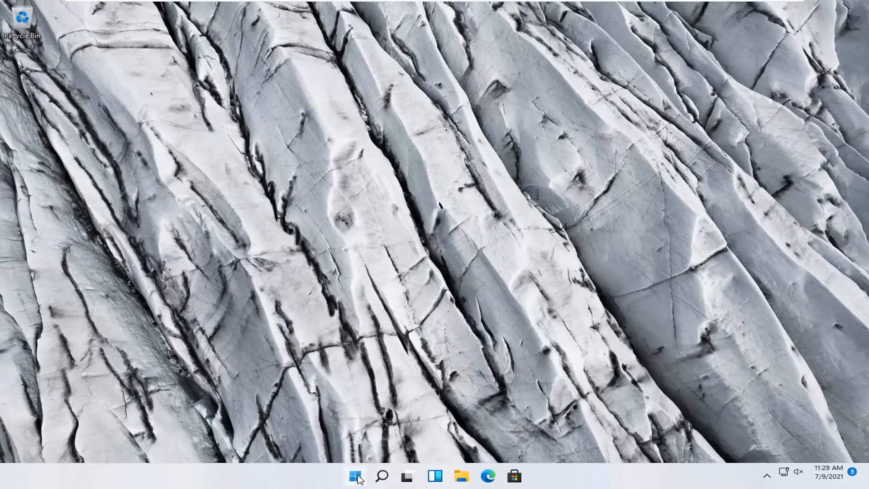
Reopen the Start button's quick-link menu to reach Settings' System page
{"action": "right_click", "coordinate": [355, 476]}
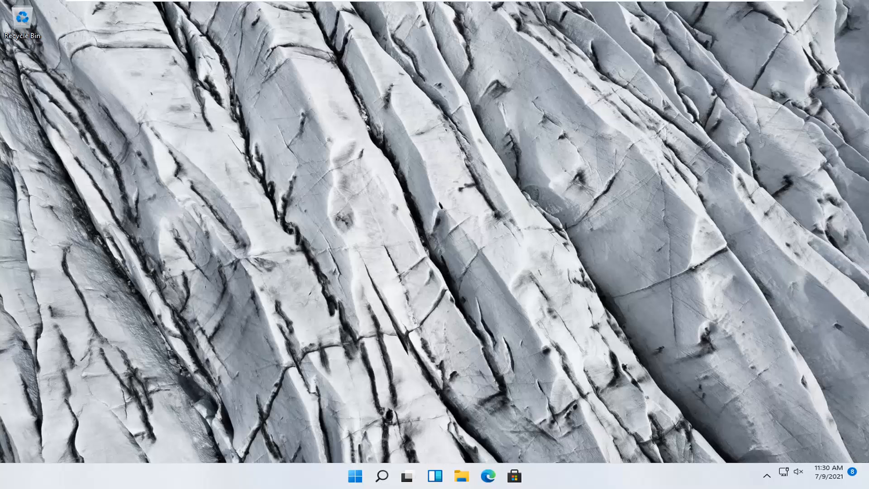
{"action": "mouse_move", "coordinate": [421, 405]}
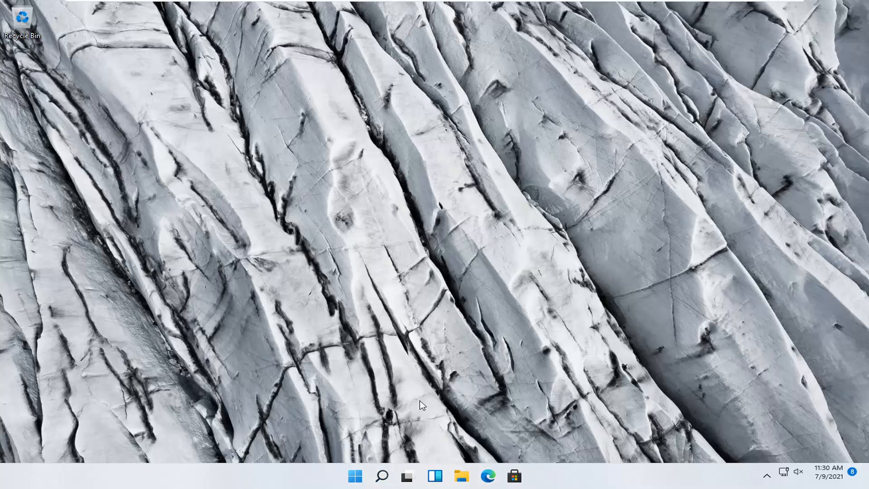
{"action": "right_click", "coordinate": [355, 475]}
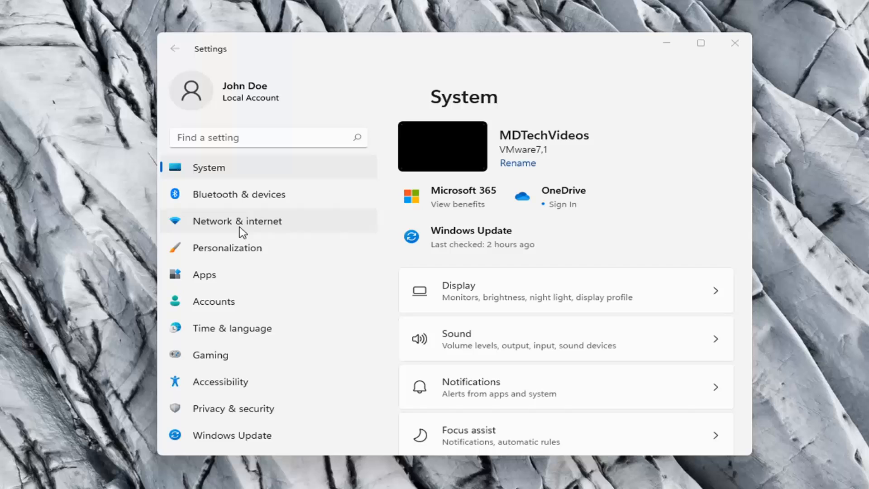
Reach Advanced network settings under Network & internet with Network reset visible
{"action": "left_click", "coordinate": [237, 221]}
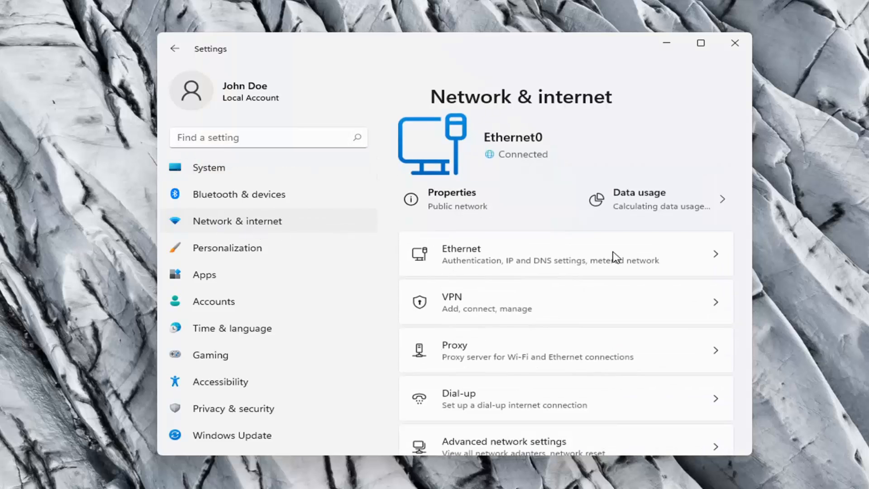
{"action": "scroll", "scroll_direction": "down", "scroll_amount": 3}
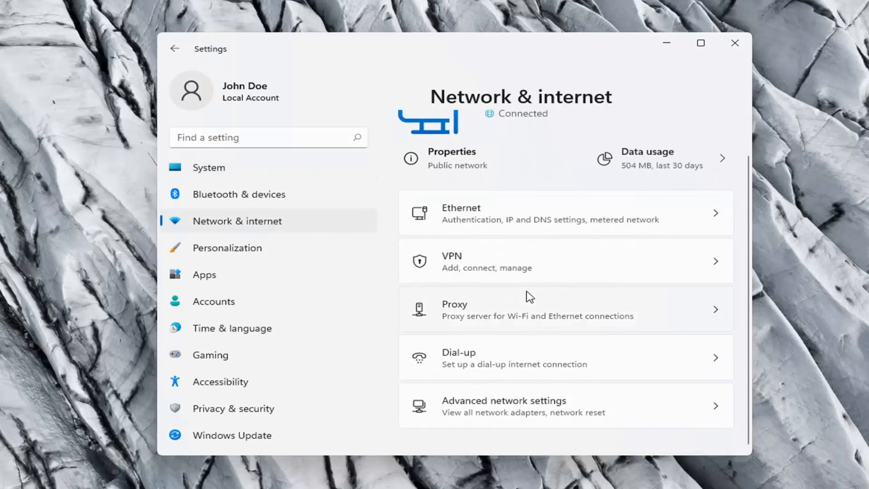
{"action": "mouse_move", "coordinate": [592, 420]}
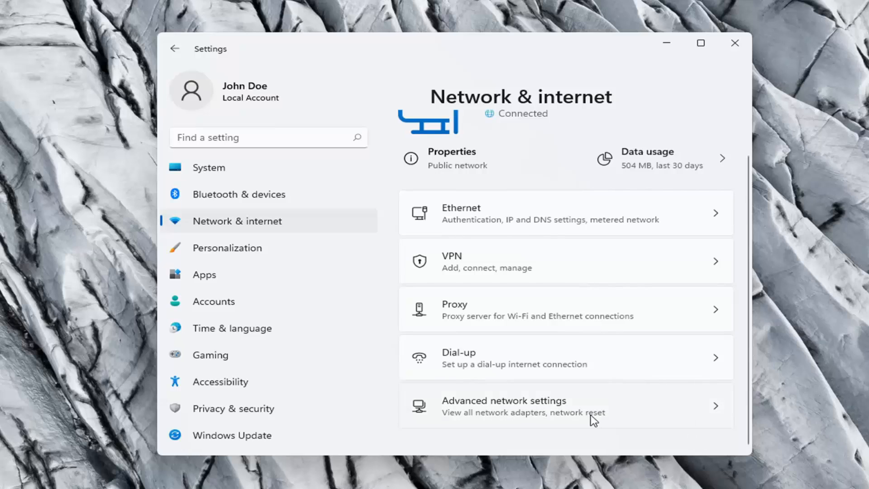
{"action": "left_click", "coordinate": [505, 406]}
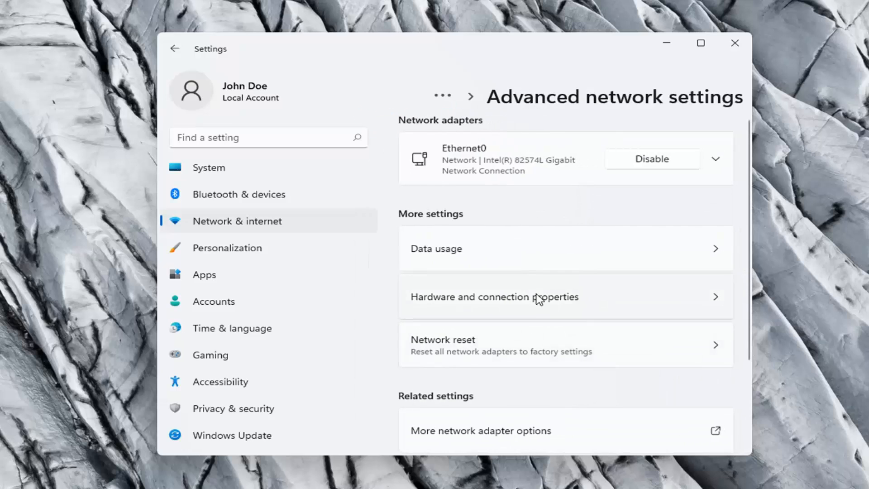
{"action": "scroll", "scroll_direction": "down", "scroll_amount": 3}
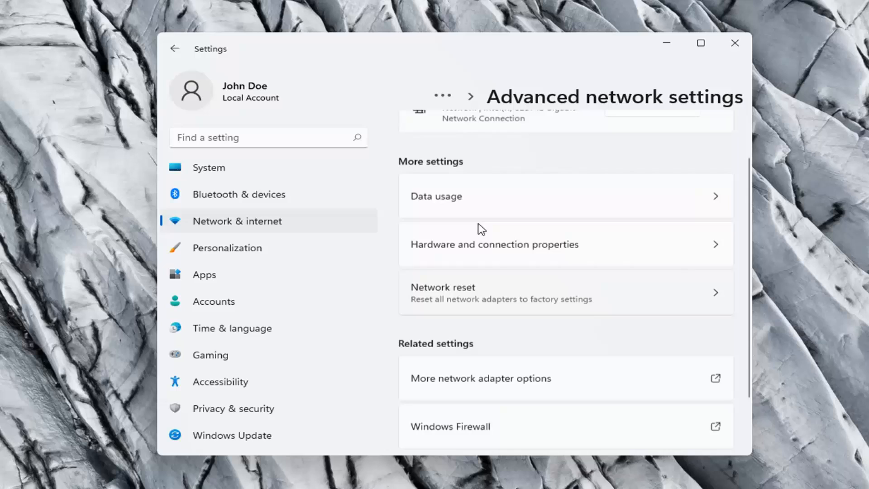
{"action": "scroll", "scroll_direction": "down", "scroll_amount": 3}
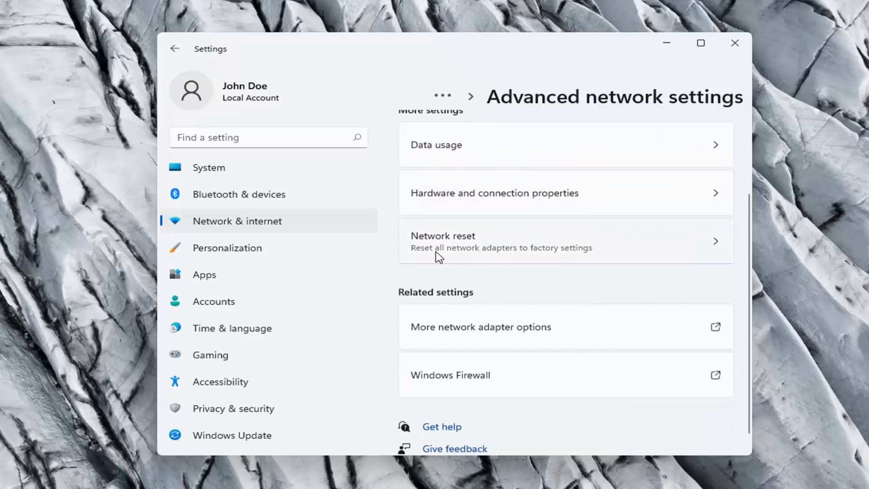
{"action": "mouse_move", "coordinate": [578, 258]}
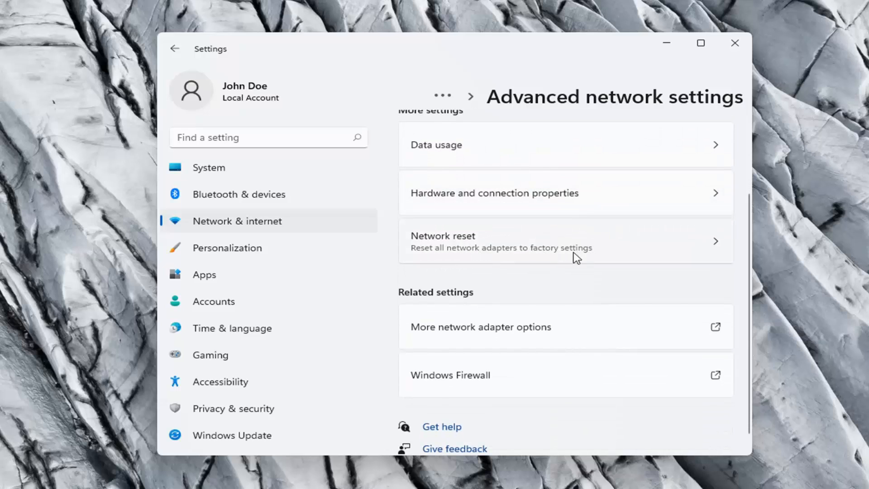
Bring up the Network reset page warning the PC will restart
{"action": "left_click", "coordinate": [565, 241]}
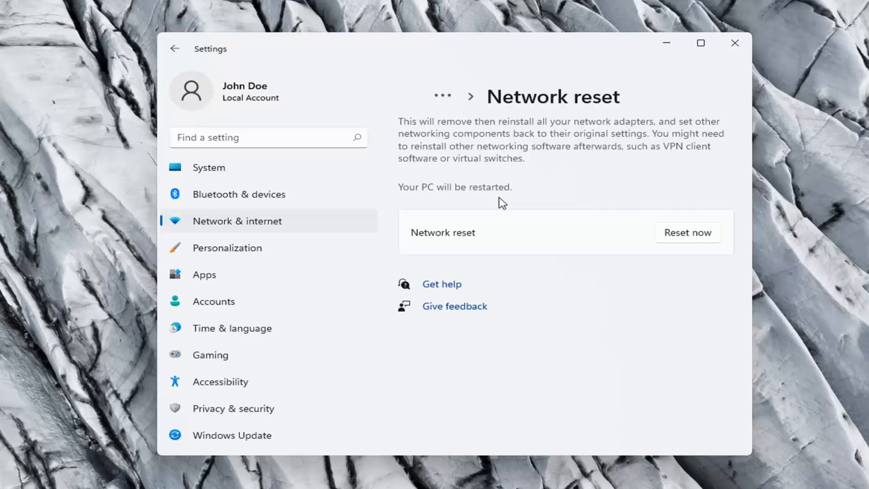
{"action": "mouse_move", "coordinate": [653, 224]}
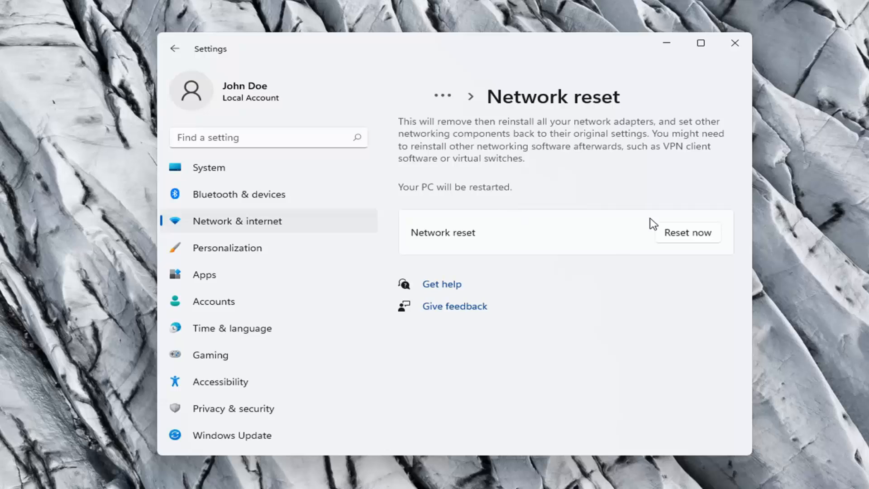
{"action": "mouse_move", "coordinate": [644, 229]}
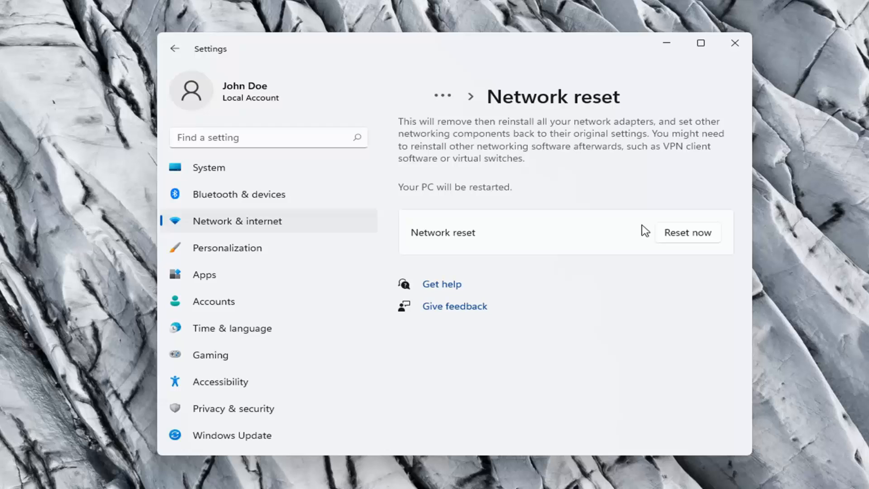
{"action": "mouse_move", "coordinate": [694, 239]}
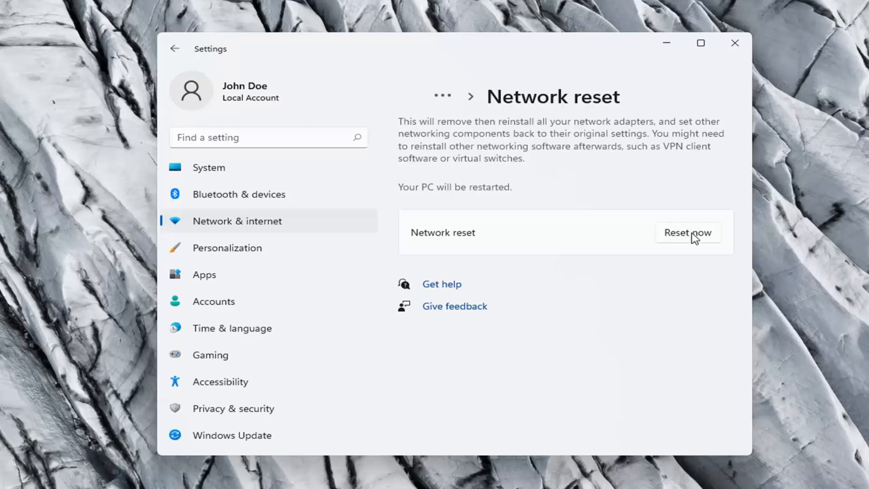
Run Reset now, confirm with Yes, and dismiss the five-minute sign-out notice
{"action": "left_click", "coordinate": [687, 232]}
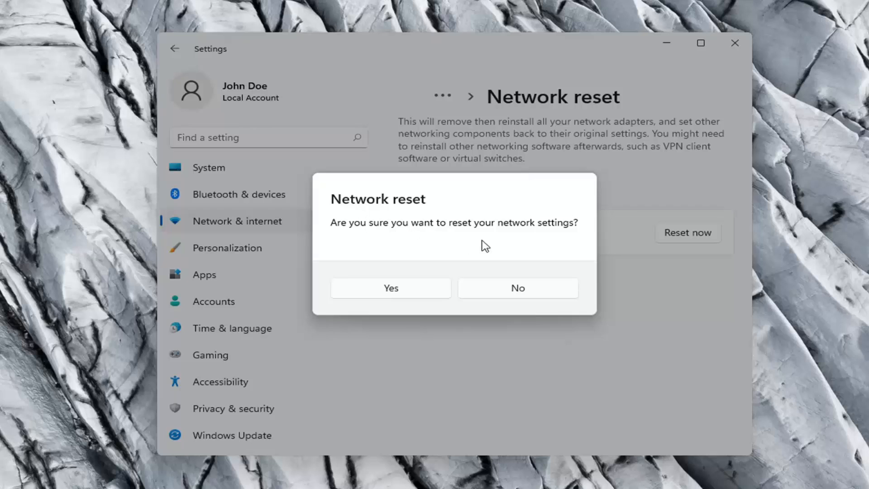
{"action": "mouse_move", "coordinate": [391, 288]}
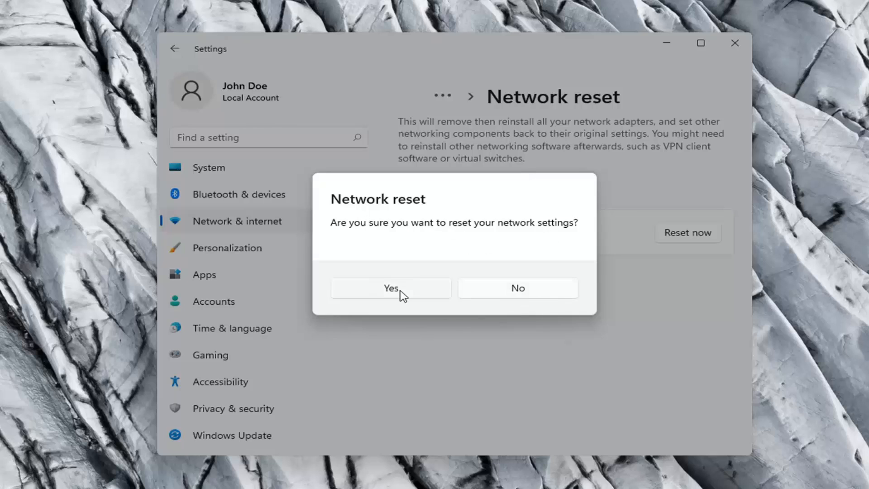
{"action": "left_click", "coordinate": [392, 288]}
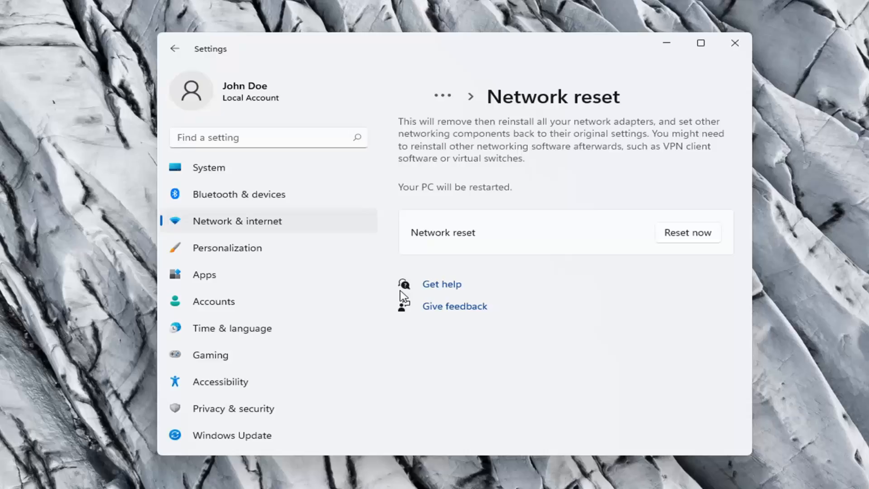
{"action": "left_click", "coordinate": [687, 233]}
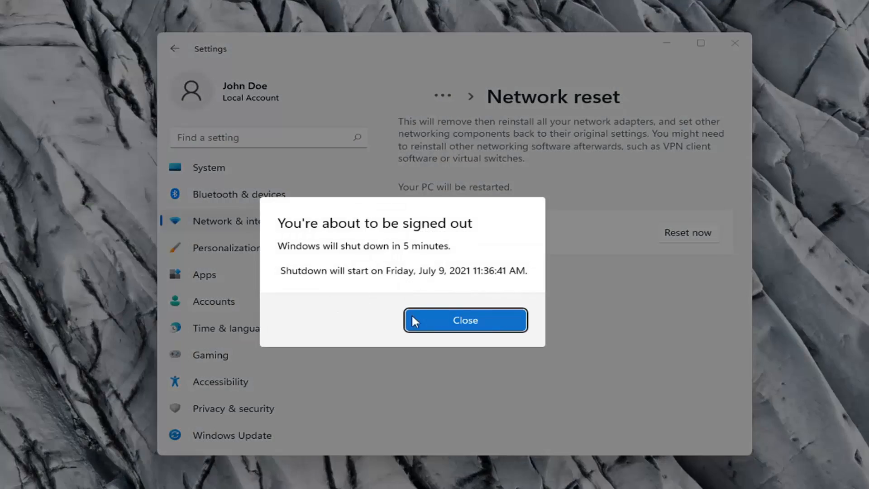
{"action": "left_click", "coordinate": [465, 319]}
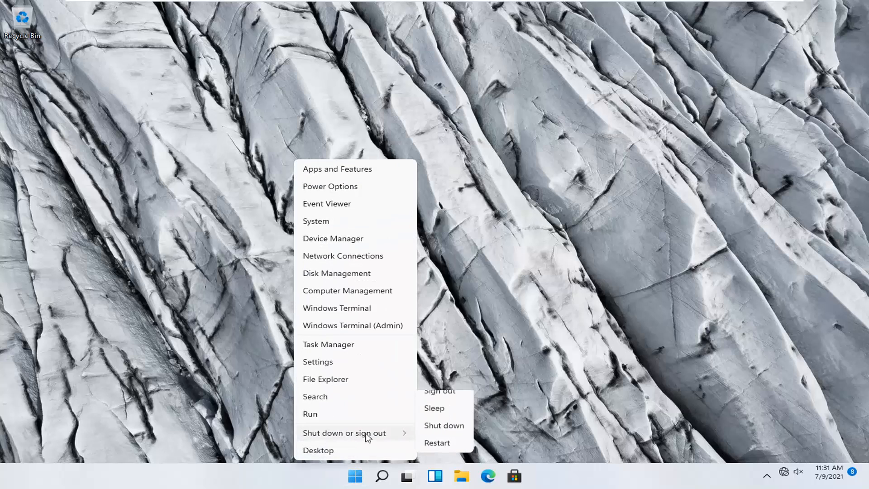
Choose Restart from the Start button's Shut down or sign out menu
{"action": "left_click", "coordinate": [438, 391]}
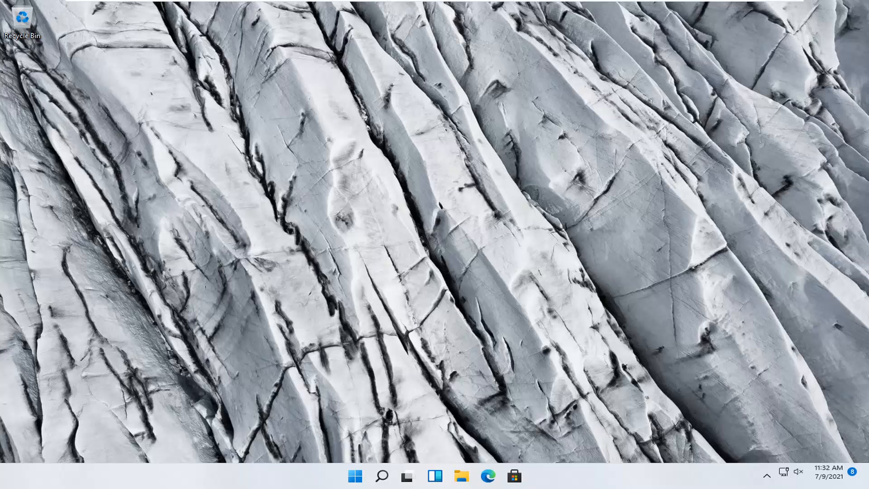
{"action": "mouse_move", "coordinate": [784, 433]}
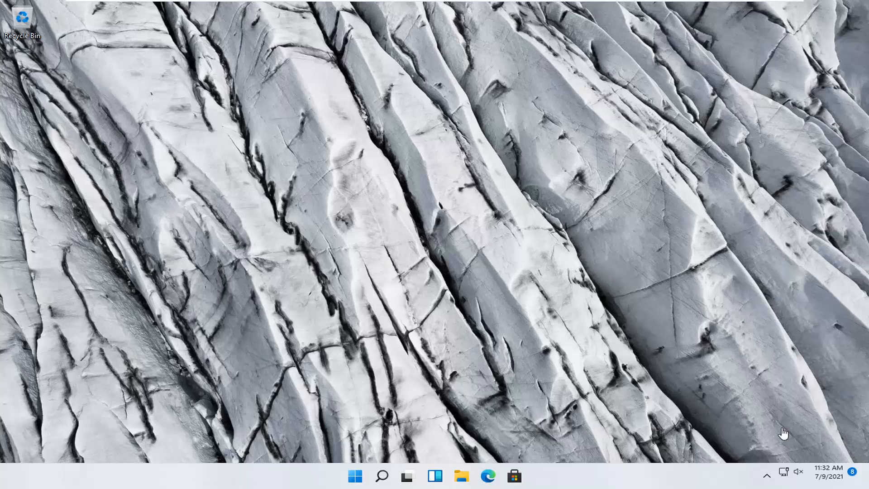
{"action": "mouse_move", "coordinate": [784, 475]}
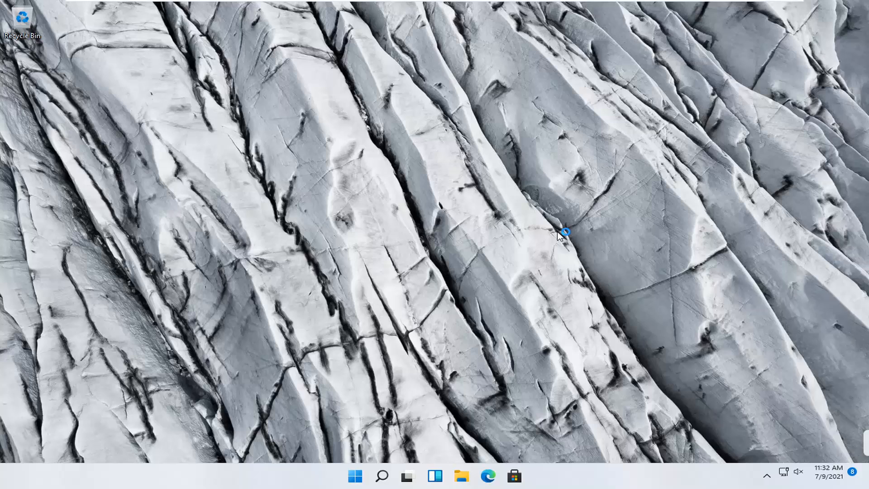
{"action": "mouse_move", "coordinate": [416, 250]}
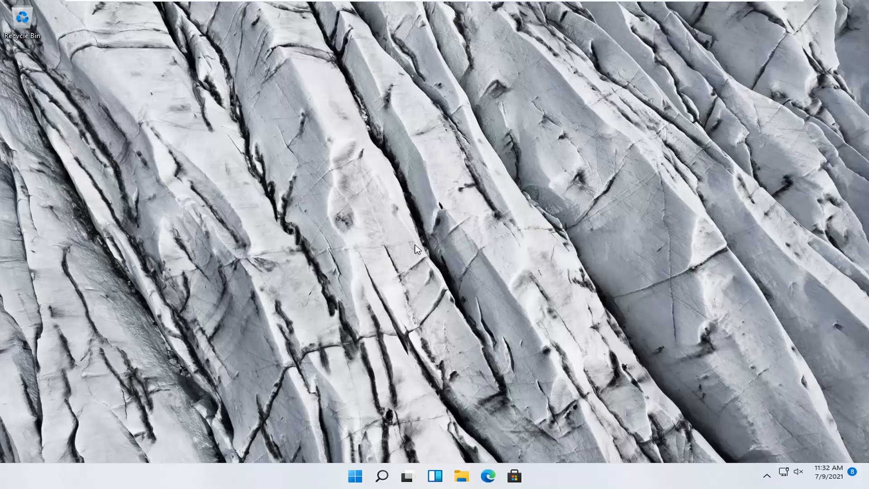
{"action": "mouse_move", "coordinate": [416, 250]}
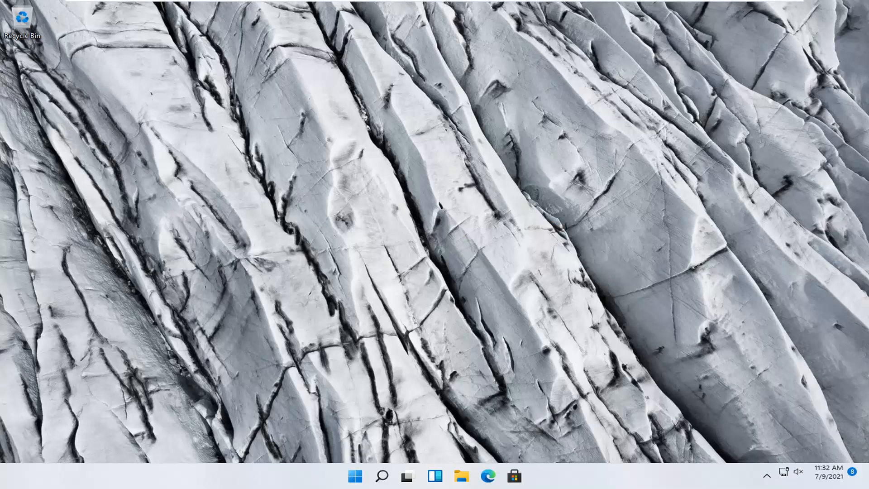